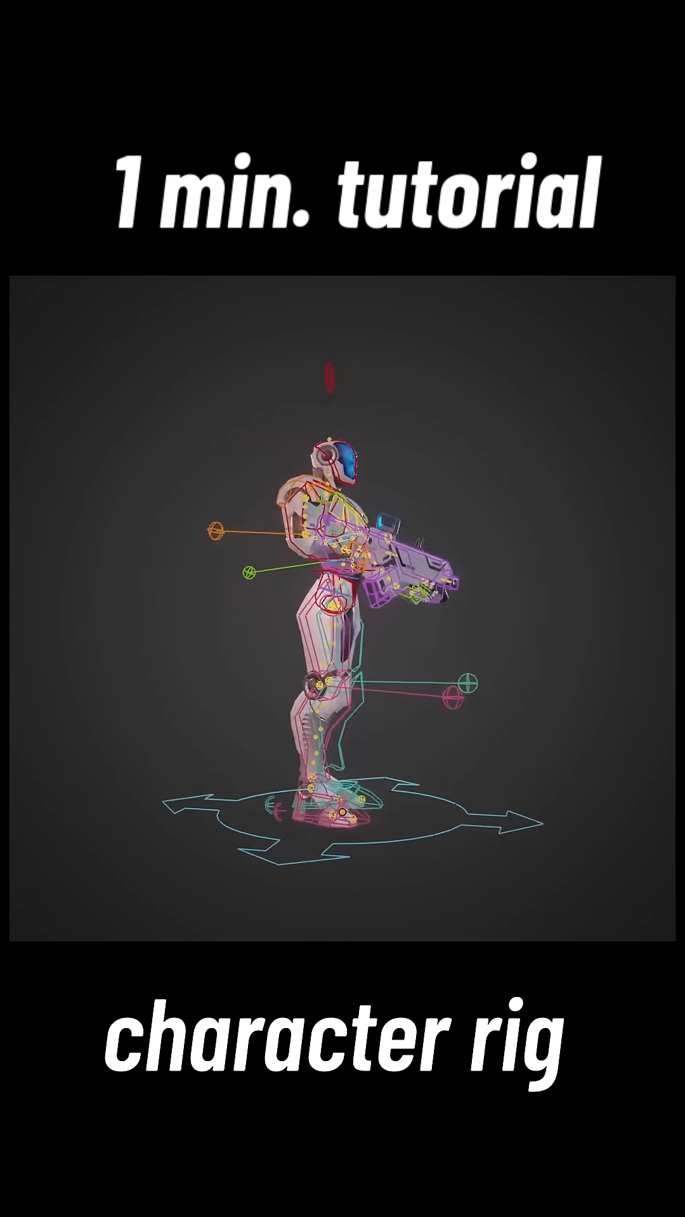
Override the linked soldier collection and keyframe its firing pose over the first few frames.
click(72, 24)
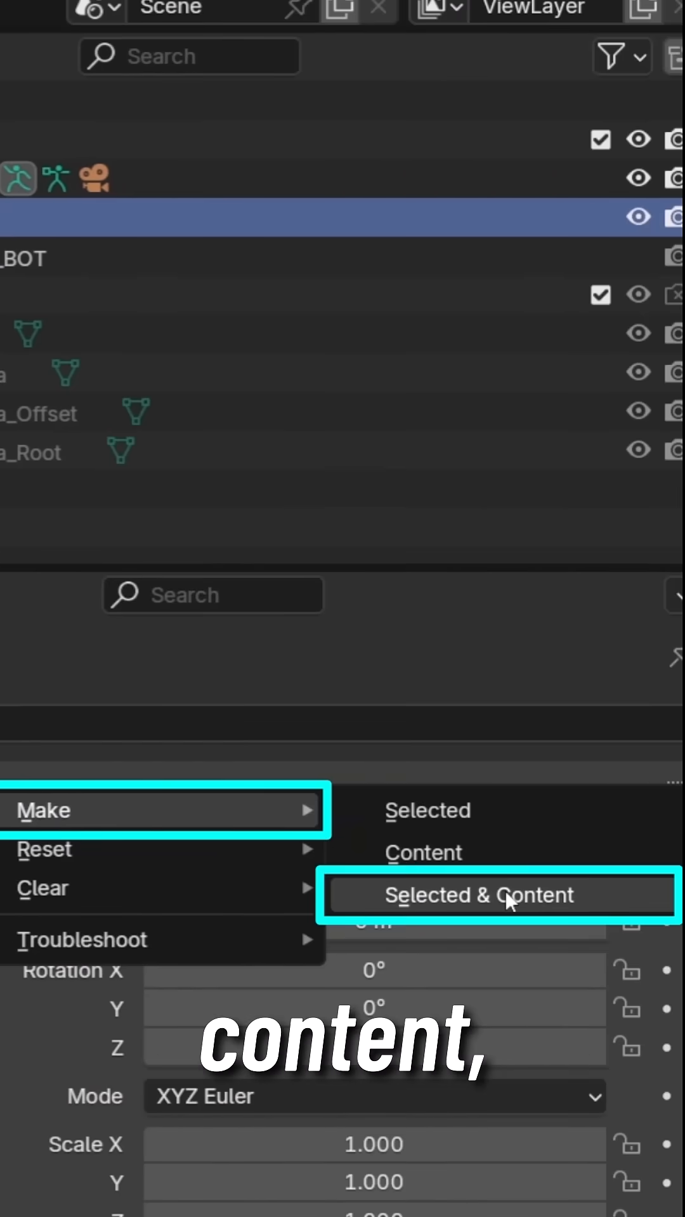
click(501, 895)
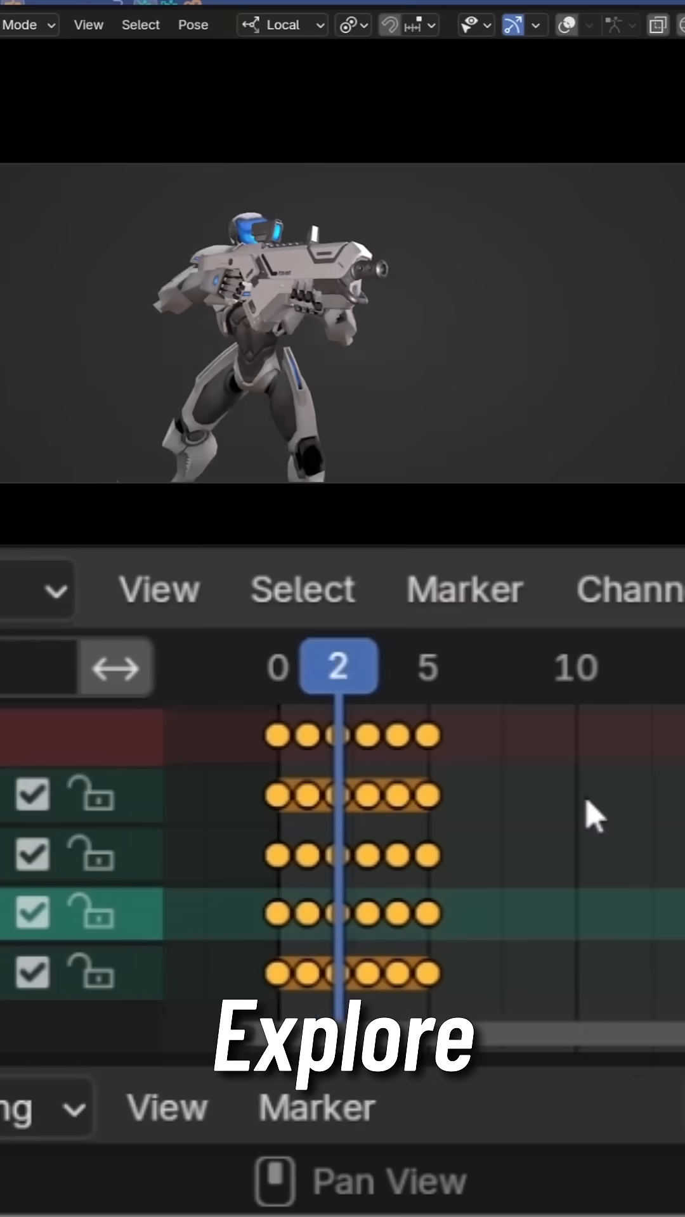